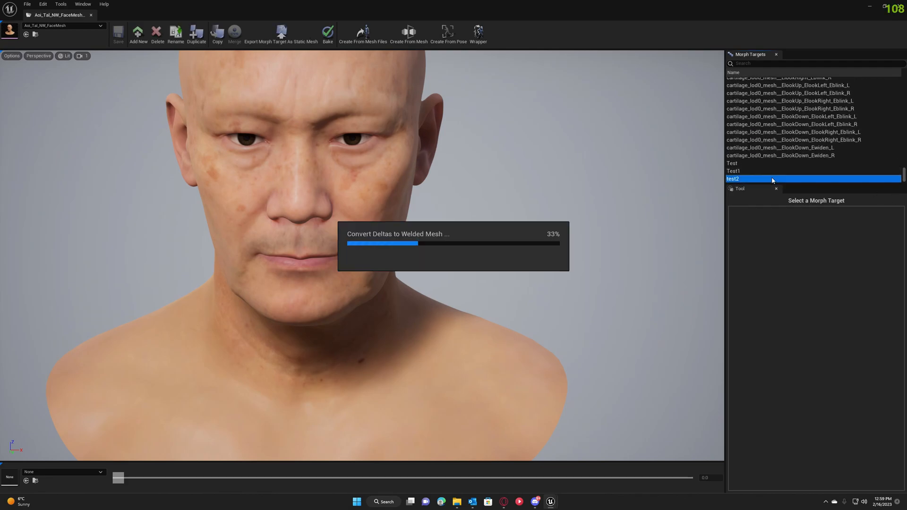
pyautogui.moveTo(444, 190)
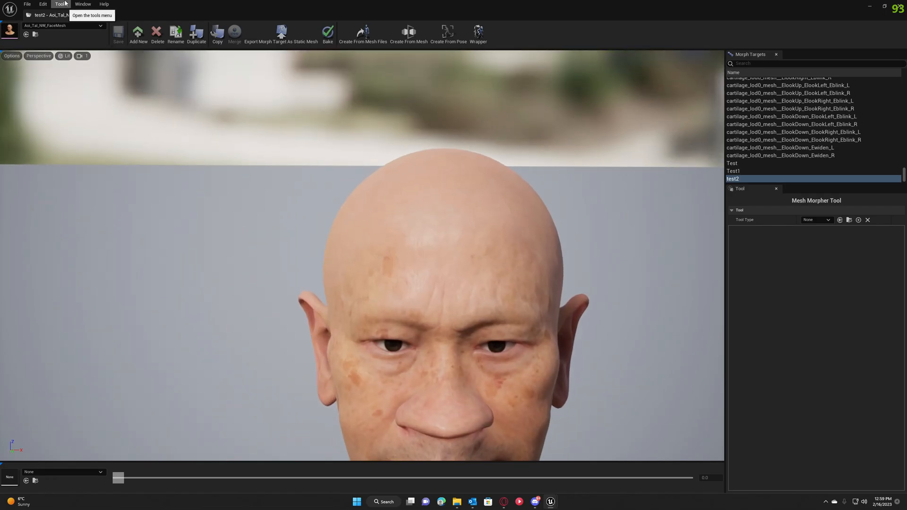
pyautogui.moveTo(448, 34)
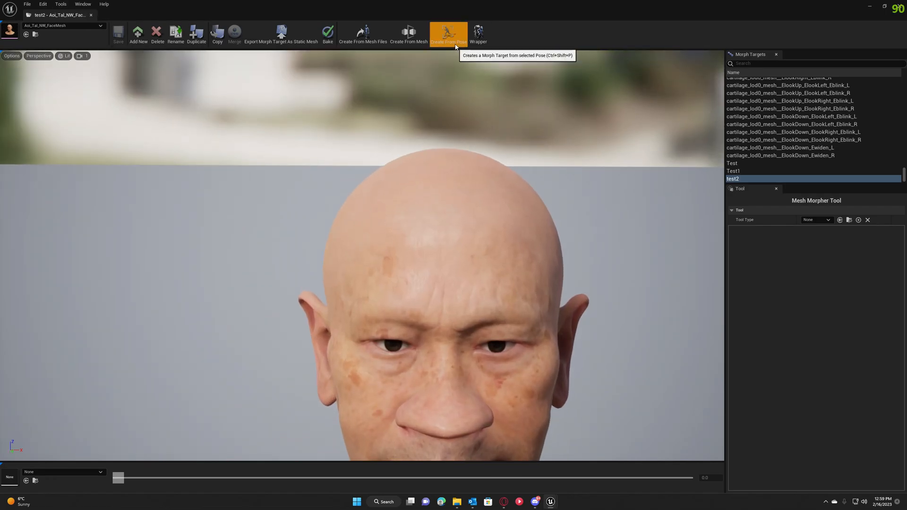
# - Choose test2 as the morph target to bake and start a new bone snapshot asset in BoneSnapshots
pyautogui.click(448, 34)
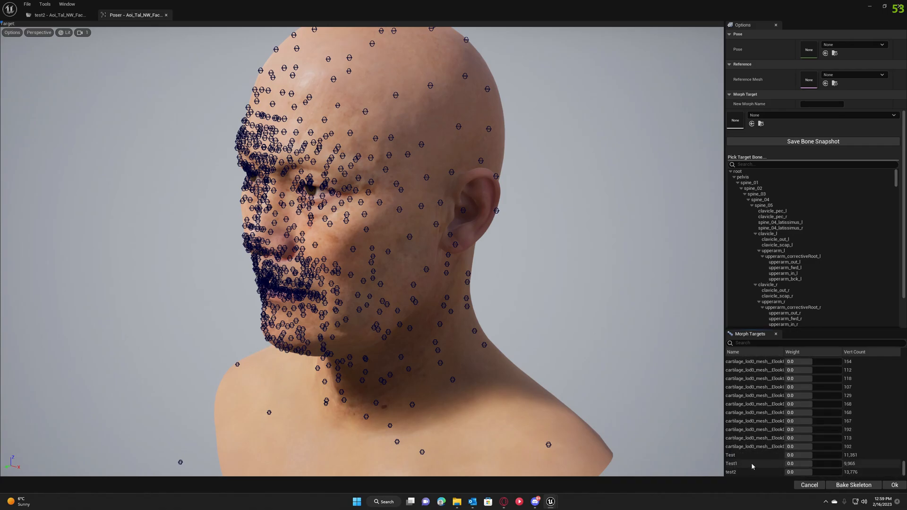
pyautogui.click(752, 471)
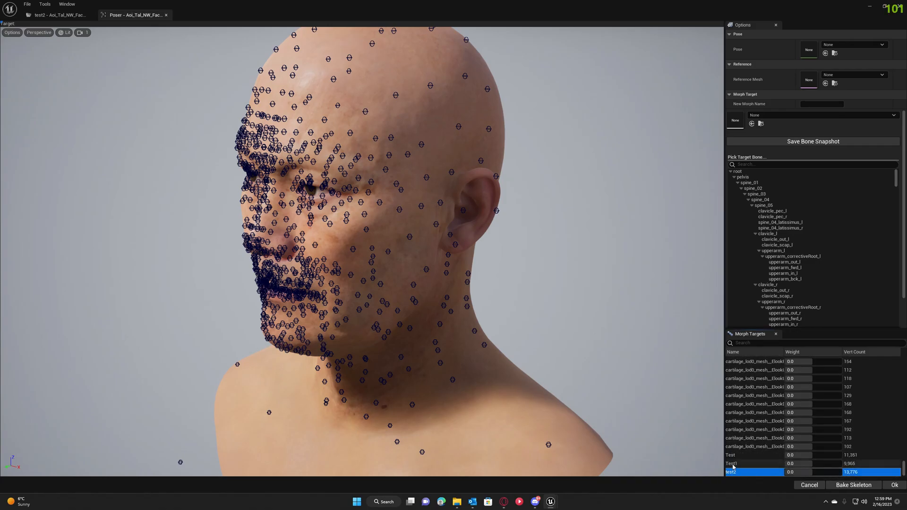
pyautogui.click(45, 4)
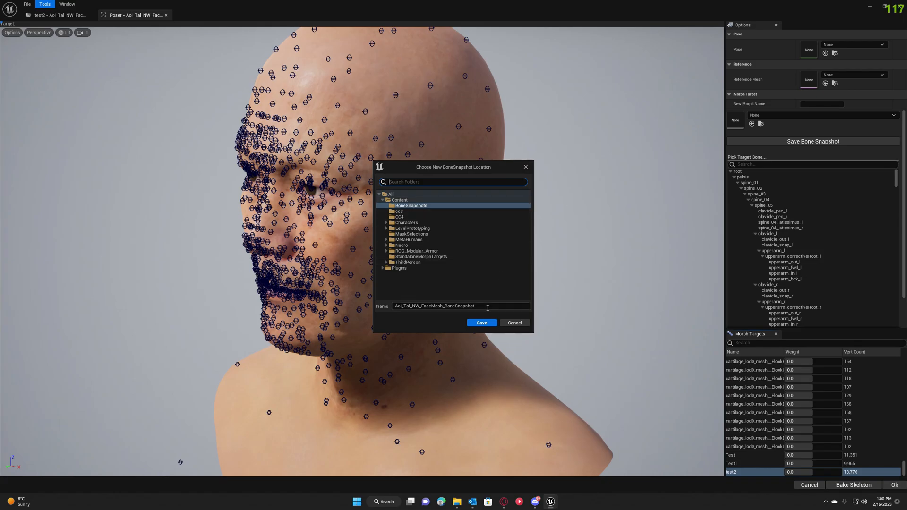
pyautogui.moveTo(481, 323)
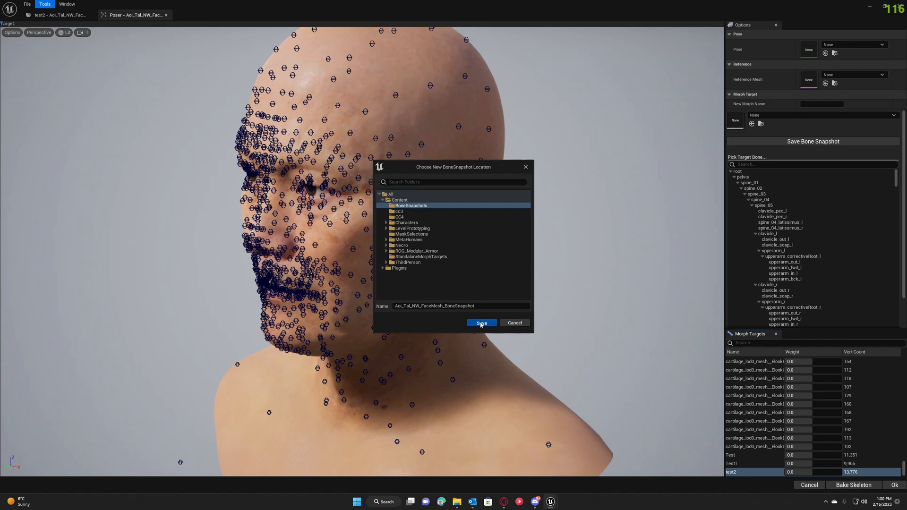
# - Save the Aoi_Tai_NW_FaceMesh_BoneSnapshot asset to the chosen location
pyautogui.click(481, 323)
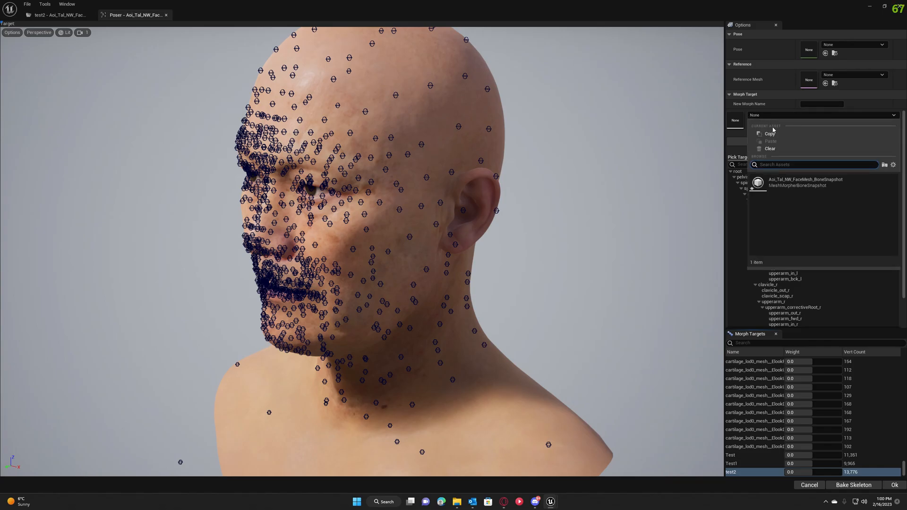
pyautogui.moveTo(805, 183)
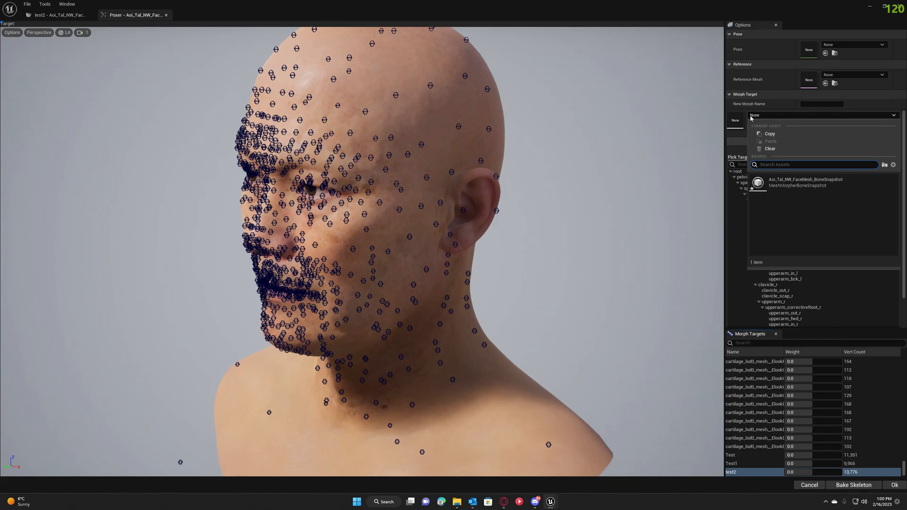
pyautogui.moveTo(787, 185)
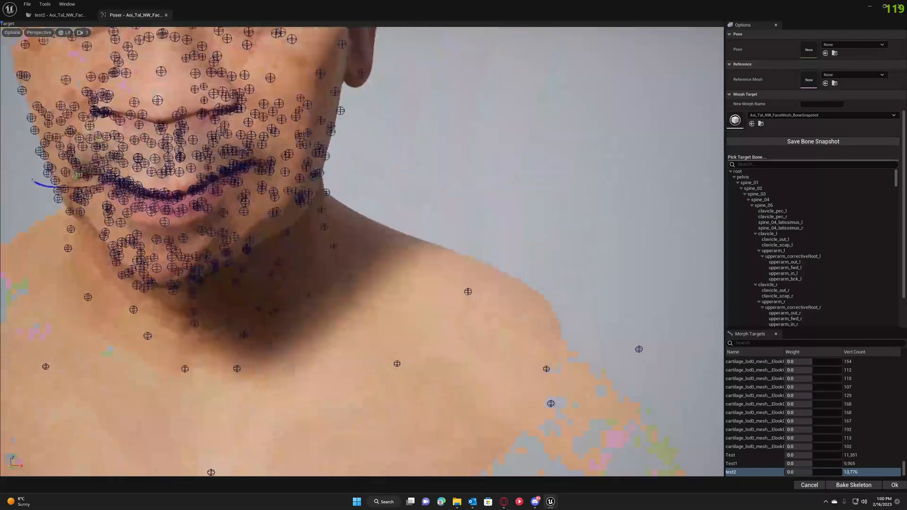
# - Move a bone beside the nose slightly upward, checking the lips, chin and whole face
pyautogui.moveTo(347, 231); pyautogui.dragTo(58, 376)
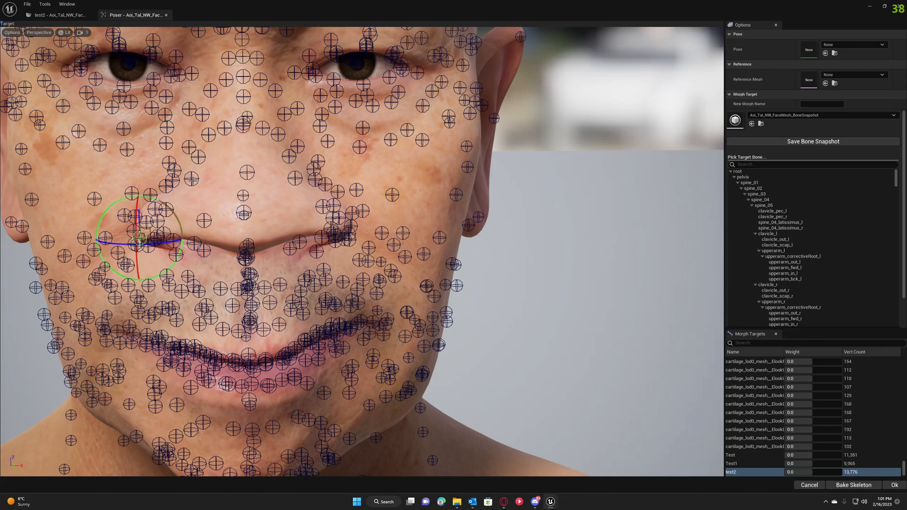
pyautogui.moveTo(139, 240); pyautogui.dragTo(194, 177)
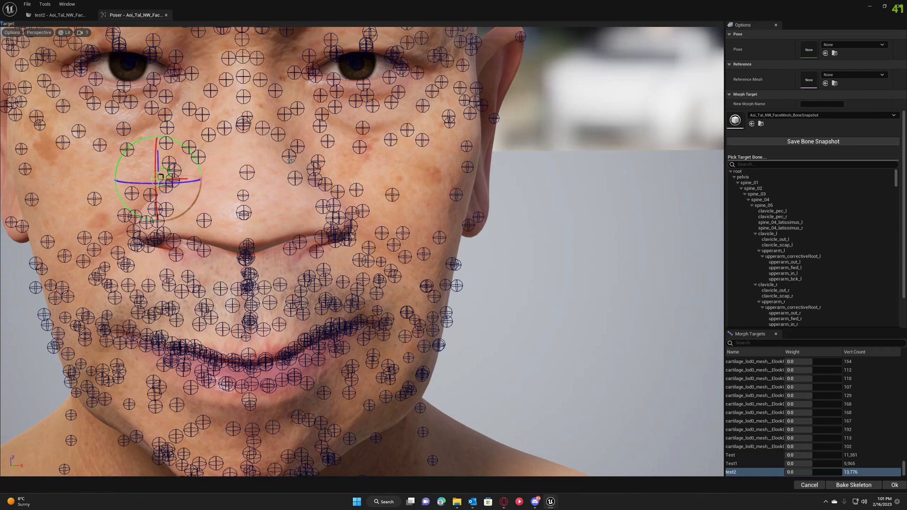
pyautogui.moveTo(159, 177); pyautogui.dragTo(191, 177)
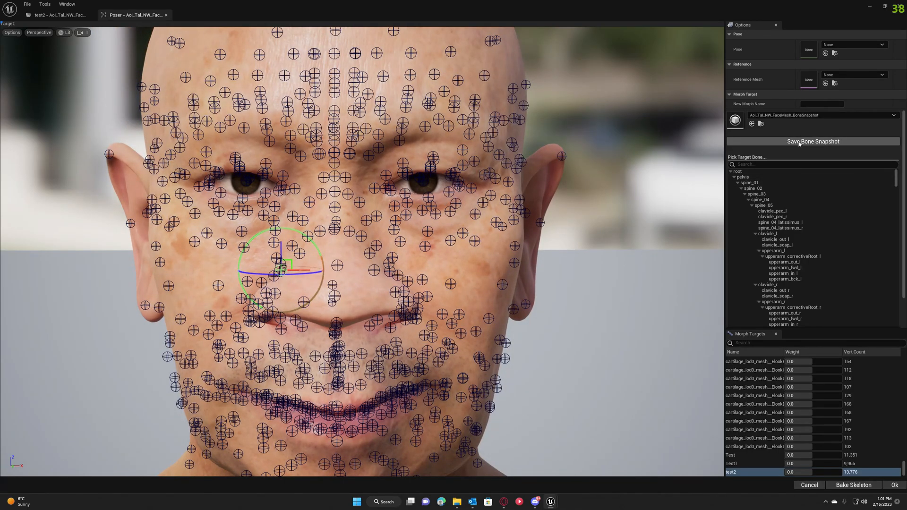
# - Record the current bone positions into the snapshot and bake them into the face skeleton
pyautogui.click(812, 142)
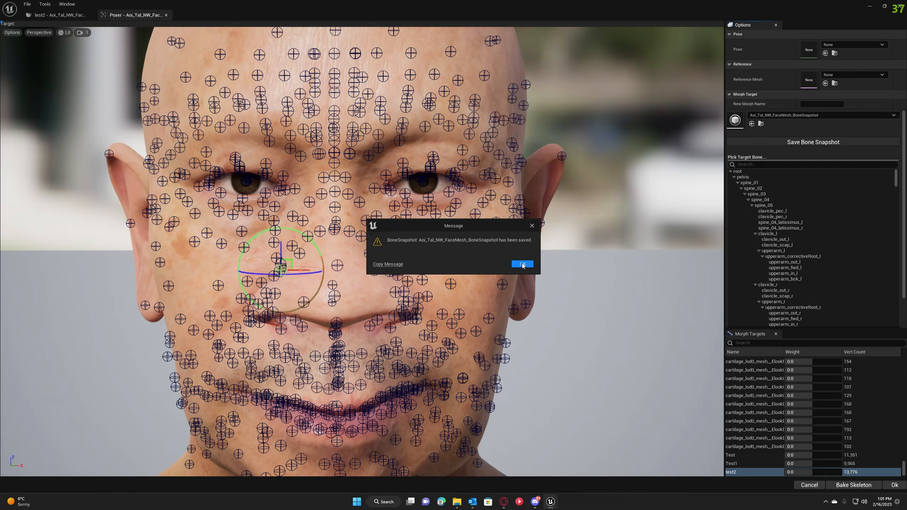
pyautogui.click(521, 265)
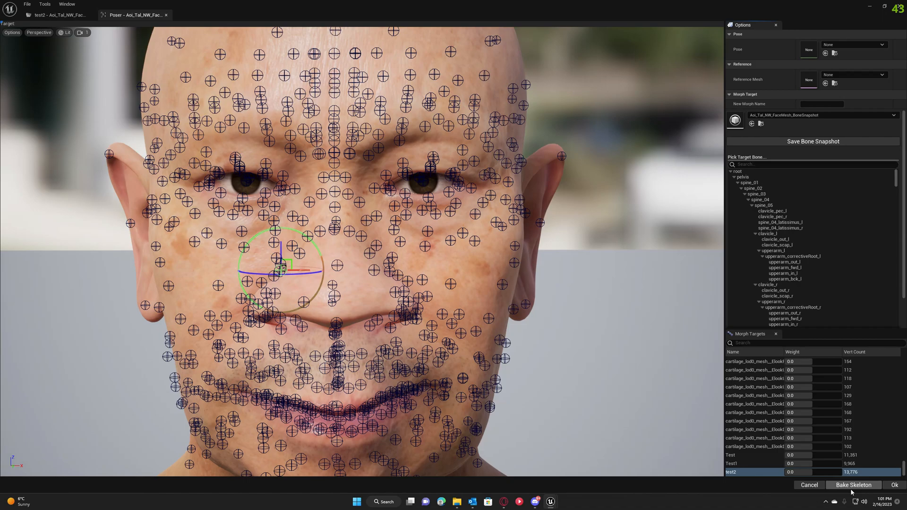
pyautogui.click(853, 484)
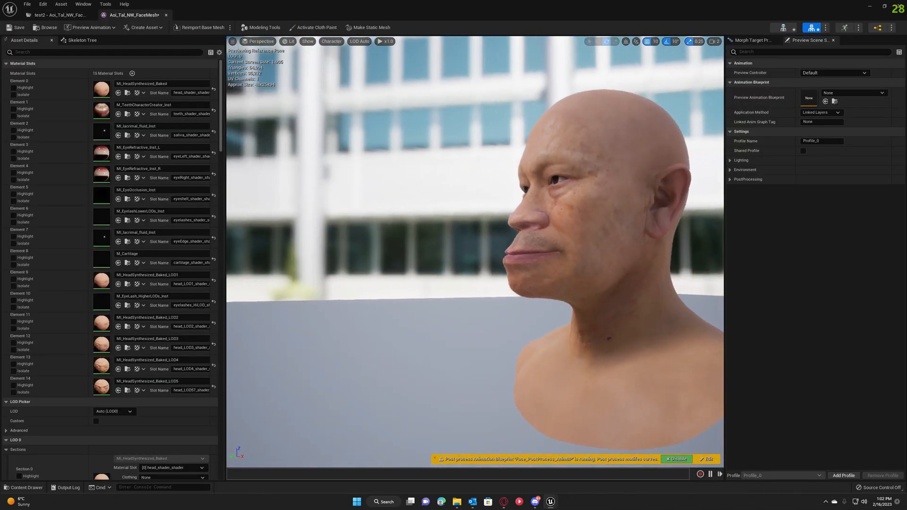
# - Set the Character > Bones display so the head shows without bone markers
pyautogui.click(308, 41)
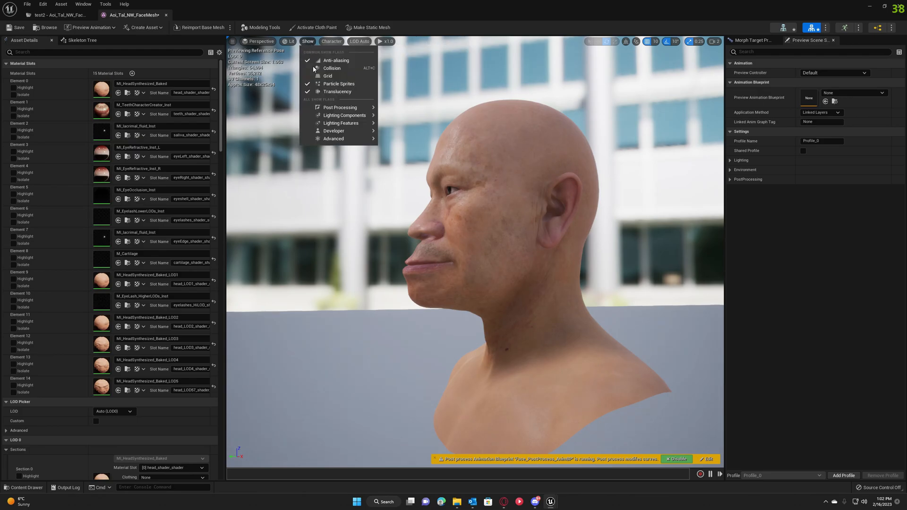
pyautogui.click(332, 41)
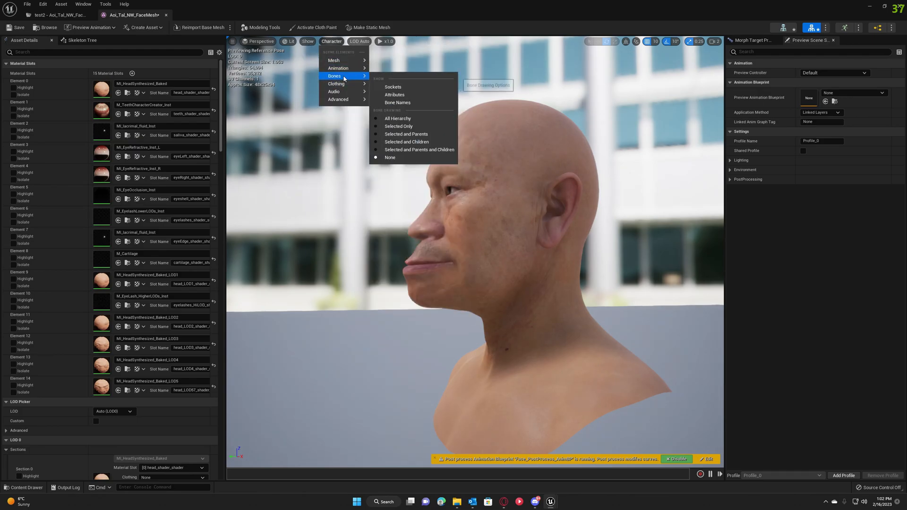
pyautogui.click(398, 119)
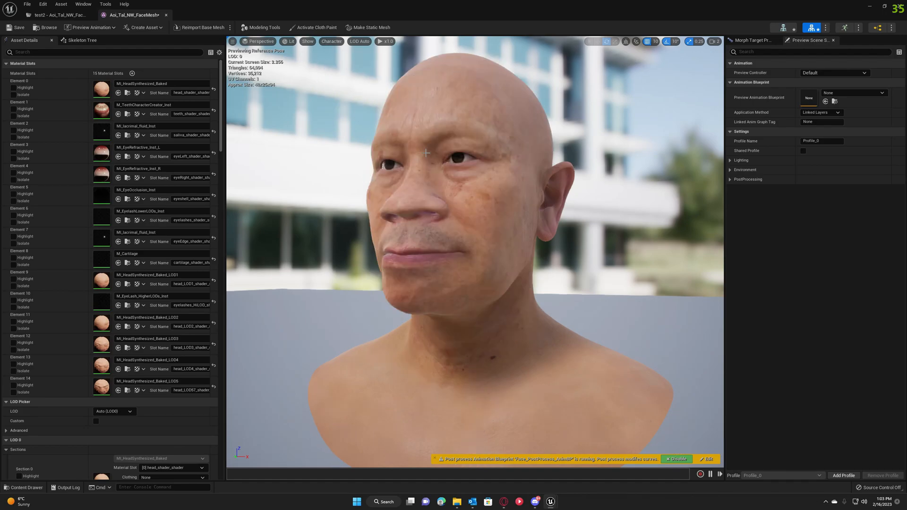
# - Set the preview controller to Use Specific Animation mh_arkit_mapping_anim and scrub to a later frame
pyautogui.click(833, 73)
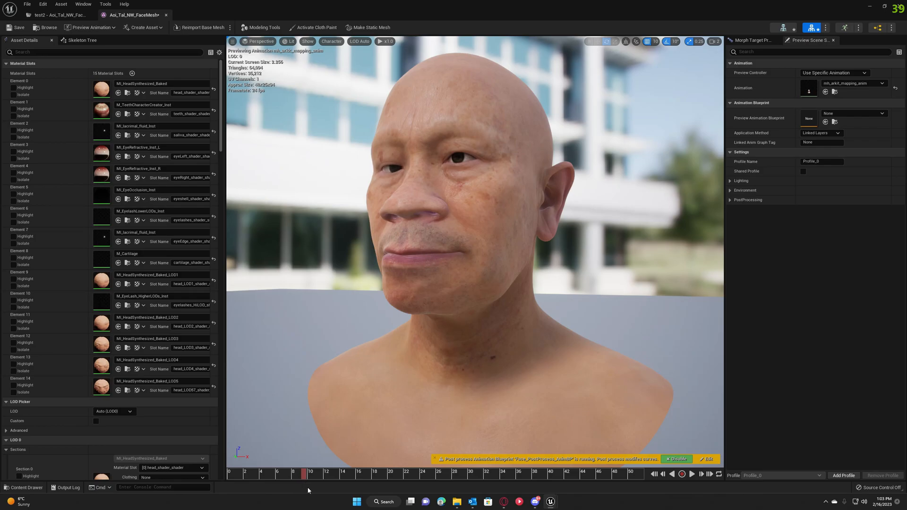
pyautogui.moveTo(303, 474); pyautogui.dragTo(337, 473)
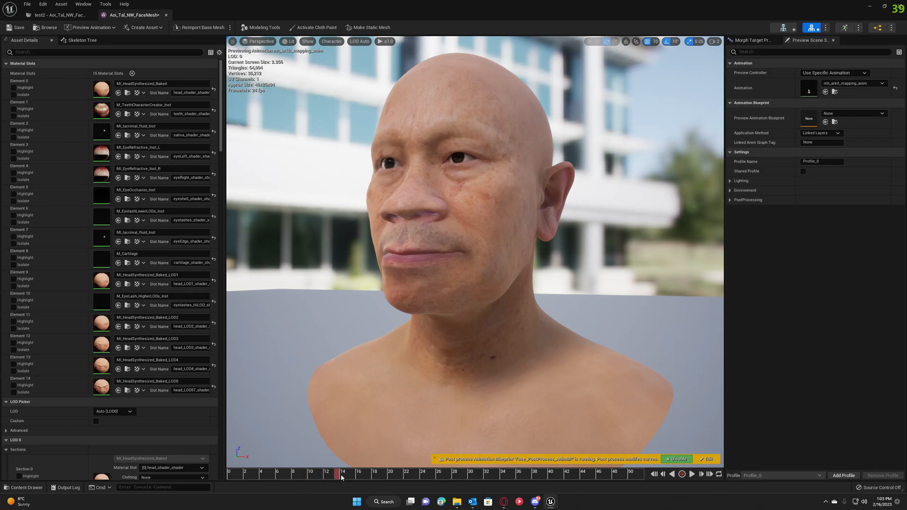